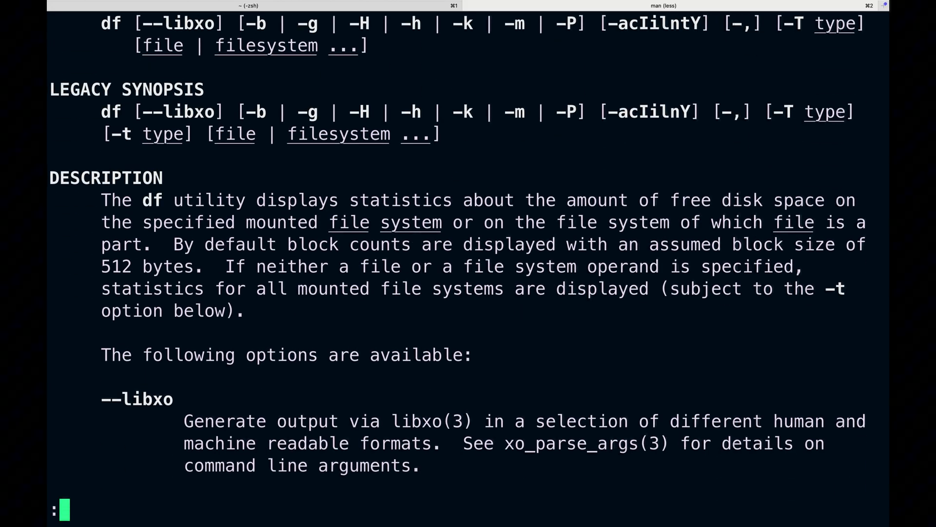
Scroll the df manual from DESCRIPTION down to the -k, -l, -m, -n options.
scroll("down", 3)
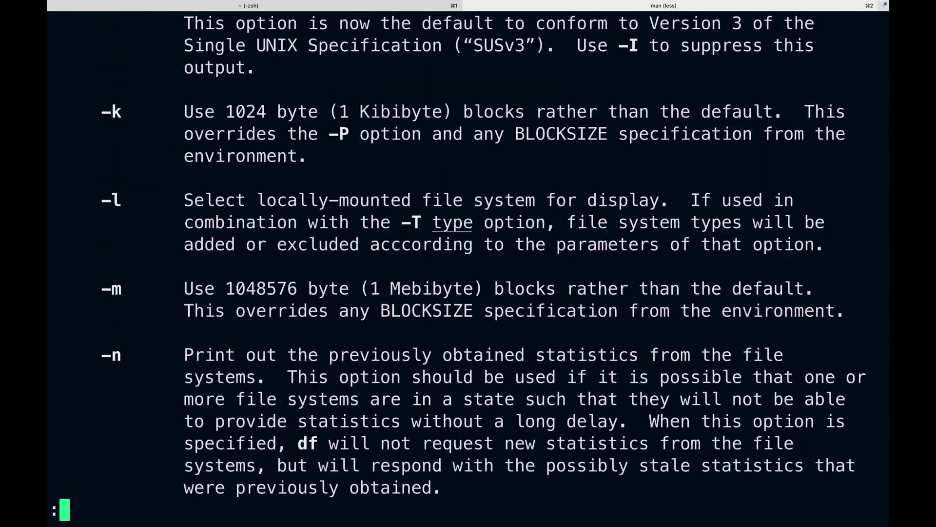
scroll("down", 3)
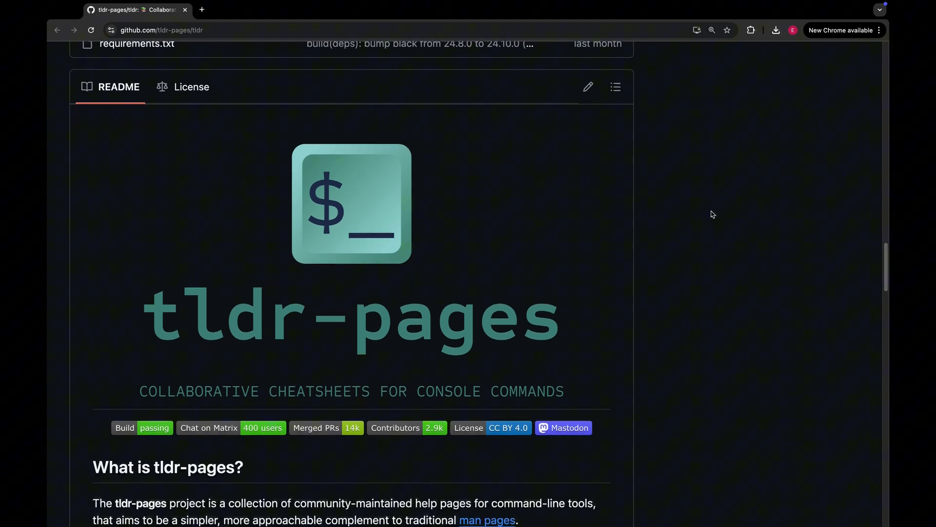
Scroll the tldr-pages README to the npm, pip3 and brew install commands and select one.
scroll("down", 3)
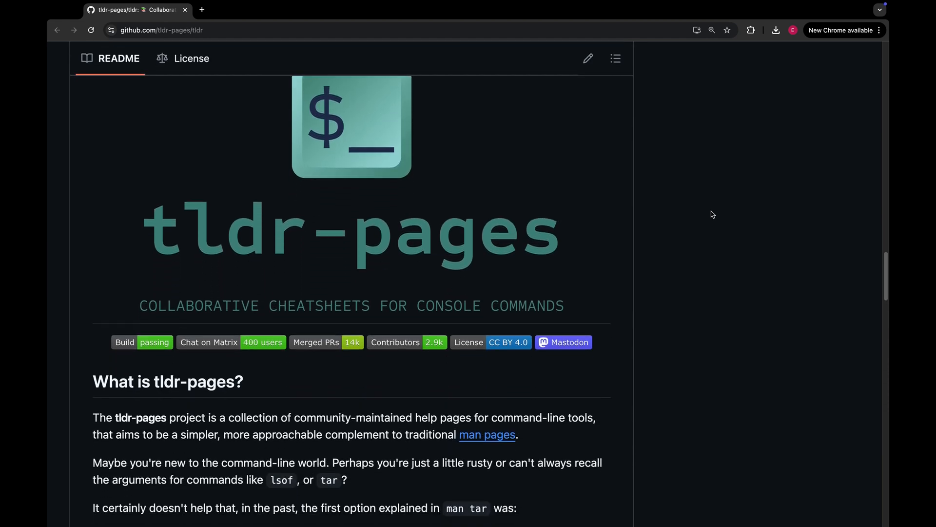
scroll("down", 3)
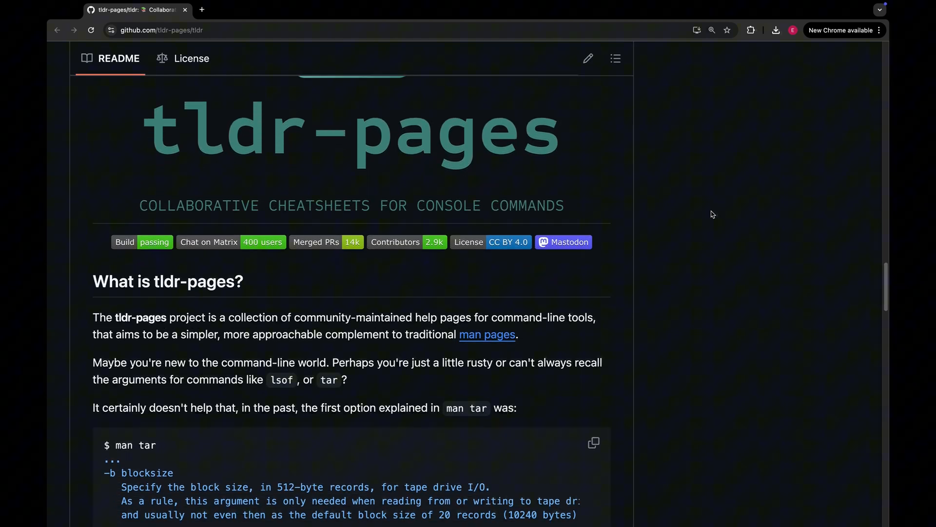
scroll("down", 3)
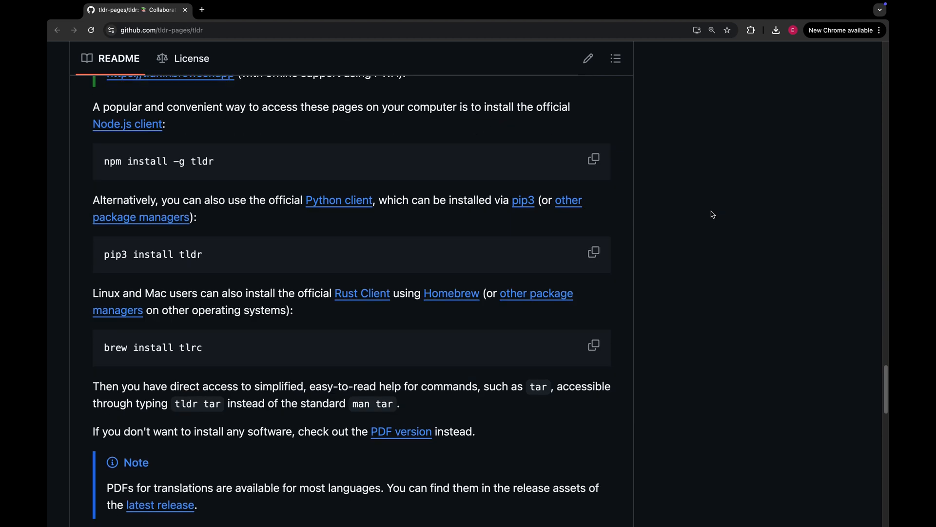
scroll("down", 3)
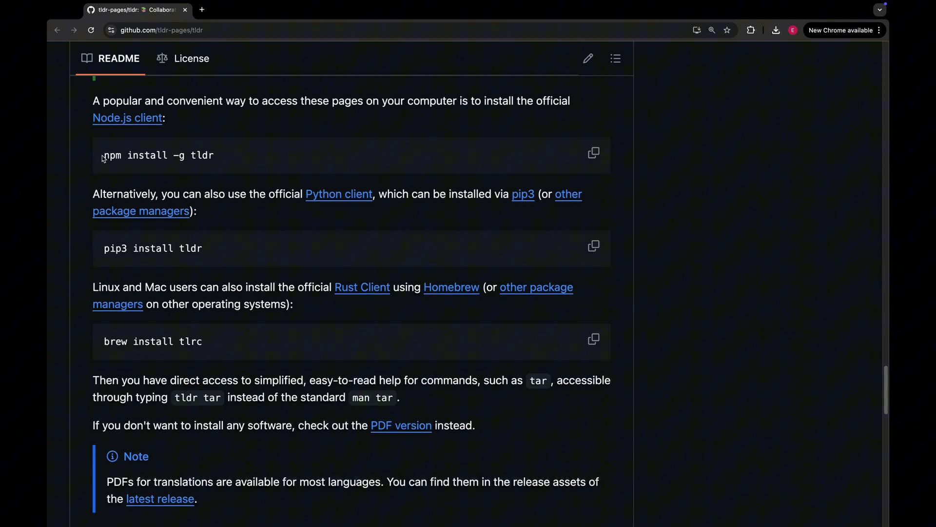
left_click_drag(104, 155, 214, 155)
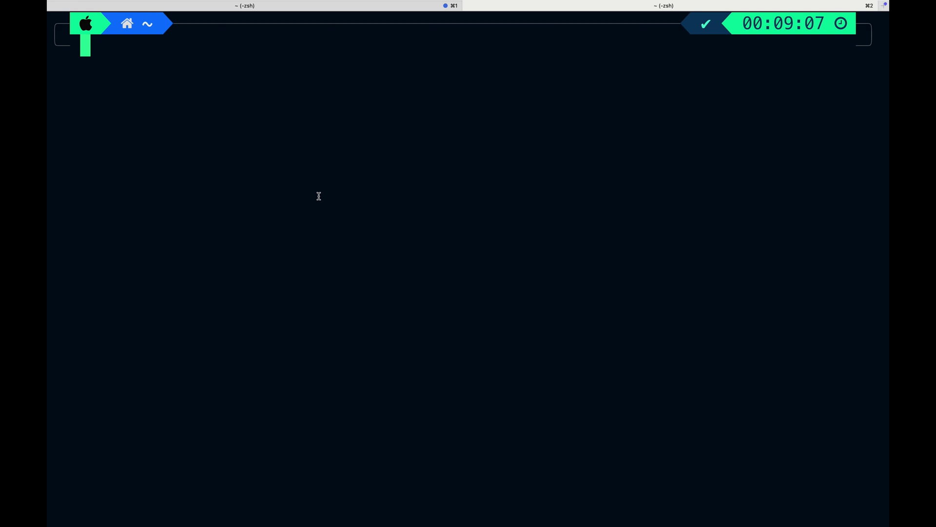
Run man tar, scroll through its OPTIONS, then start a tldr journalctl lookup.
type("man tar")
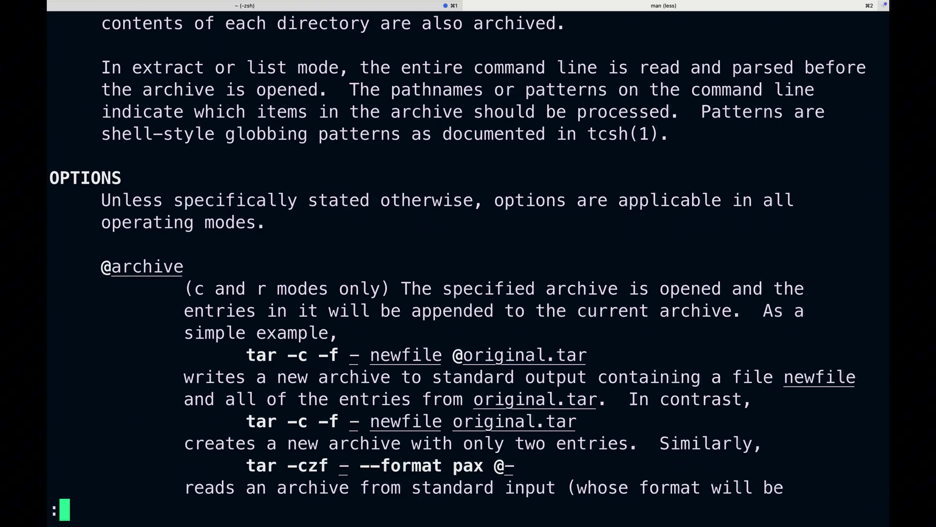
scroll("down", 3)
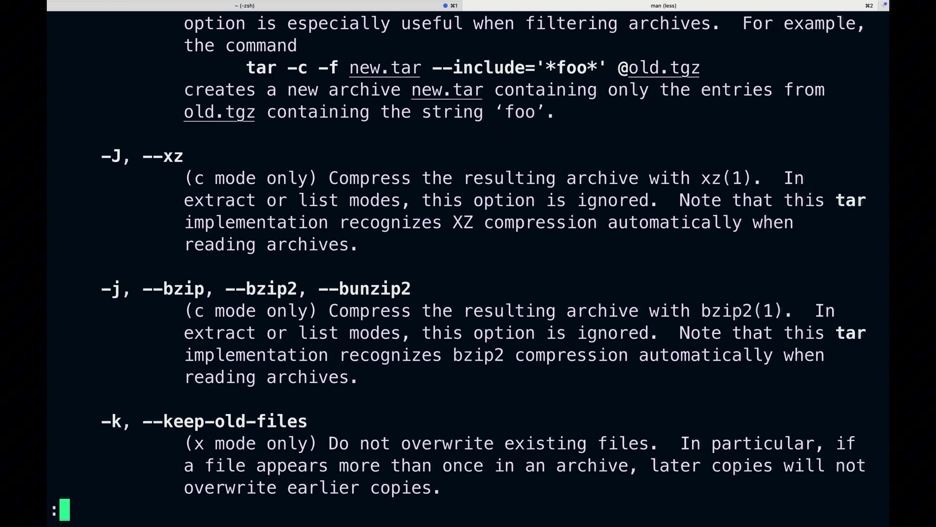
scroll("down", 3)
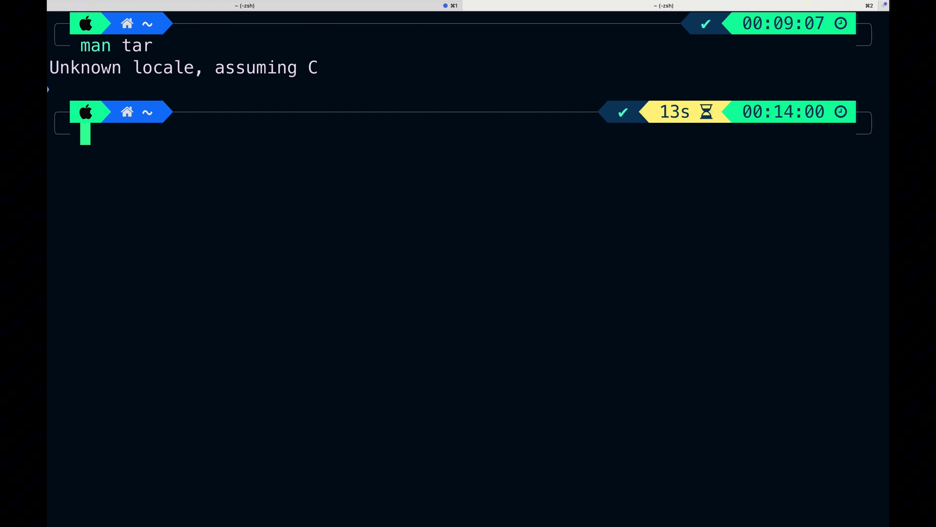
type("tldr journalctl")
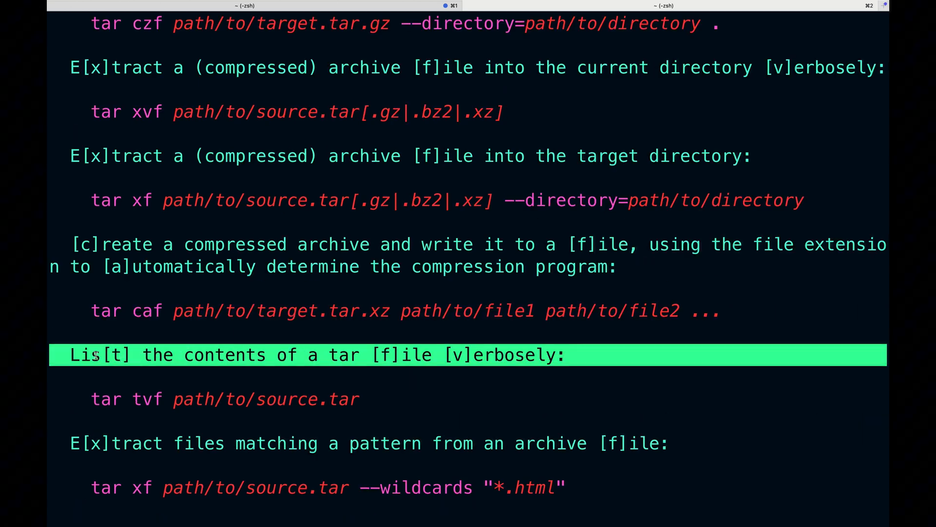
mouse_move(197, 355)
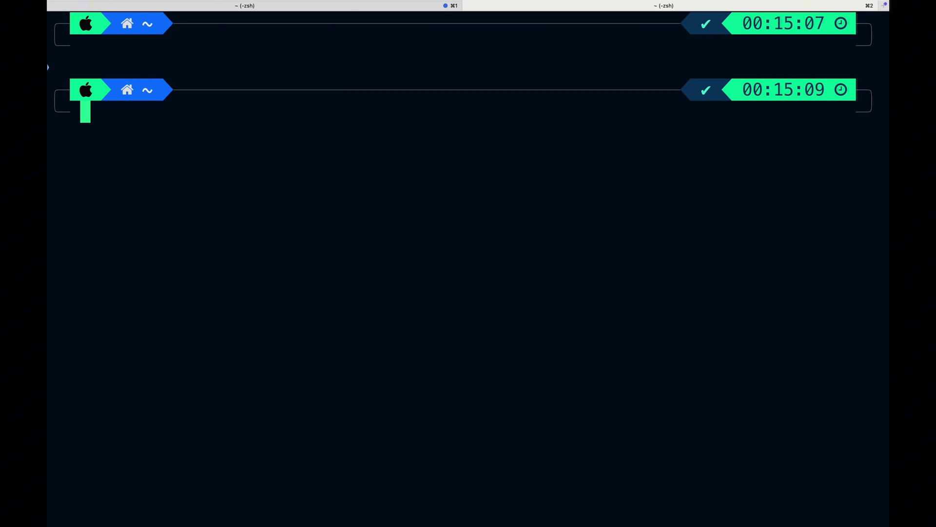
Run tldr for tar and journalctl and scroll through the journalctl usage examples.
type("tldr tar")
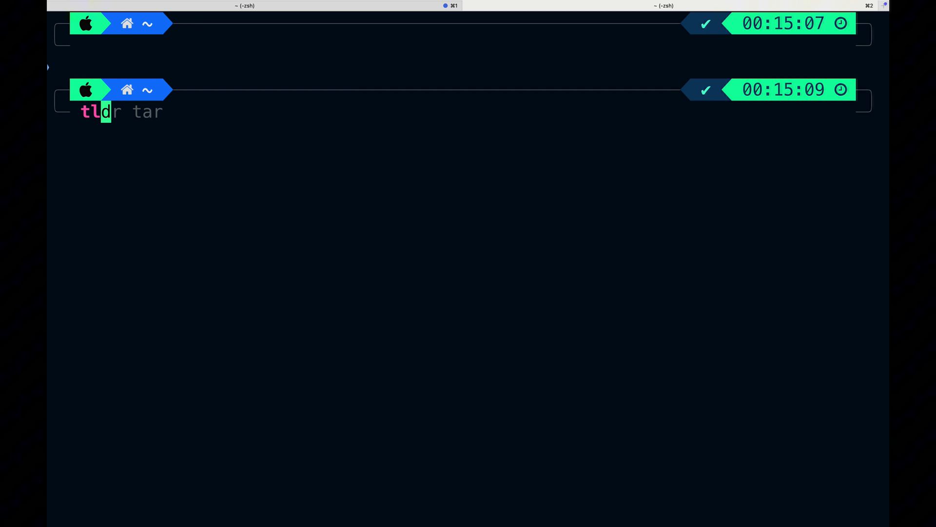
type("journalctl")
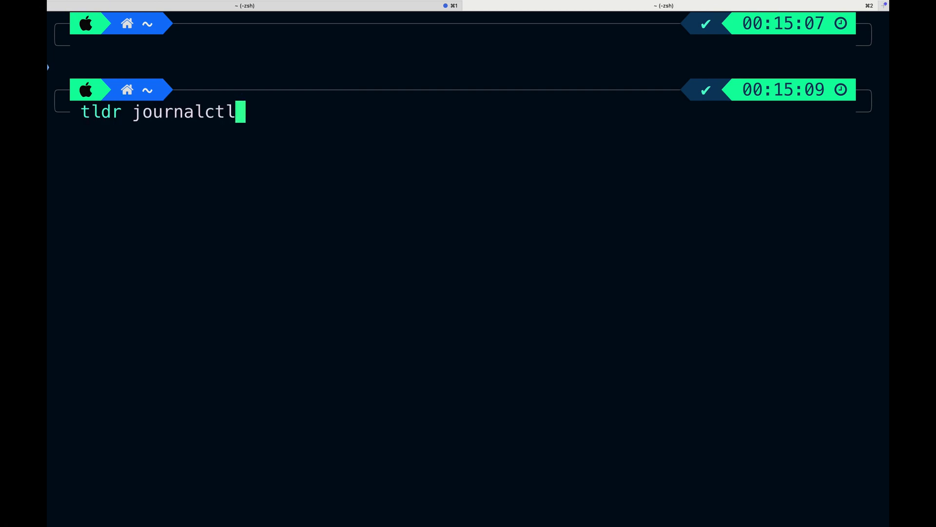
key("Return")
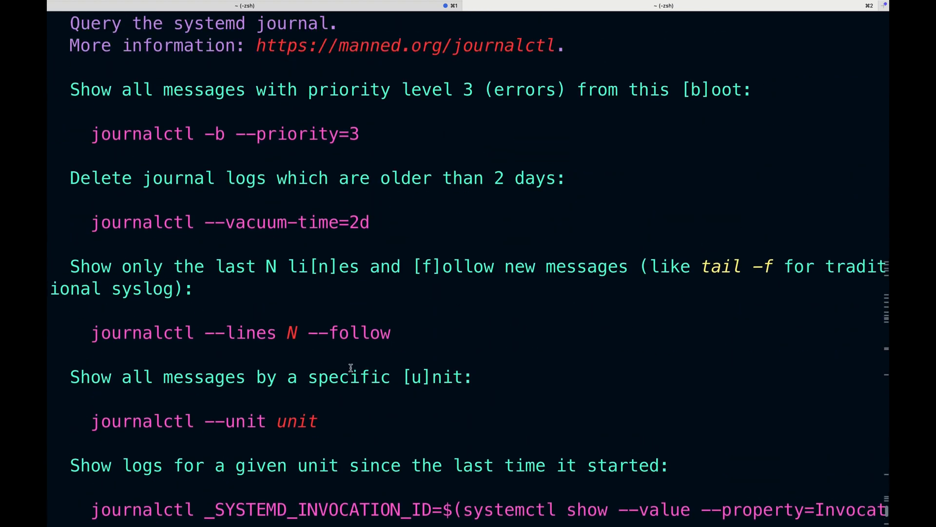
scroll("down", 3)
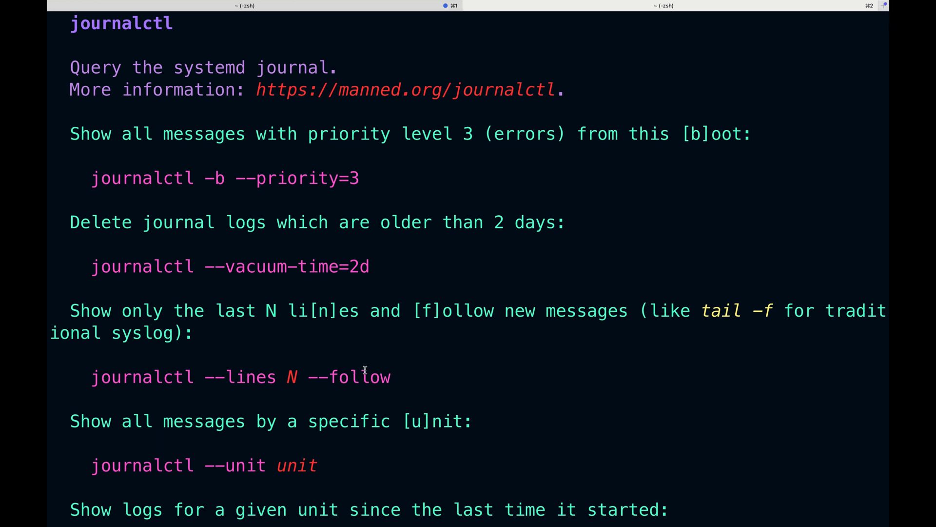
mouse_move(378, 370)
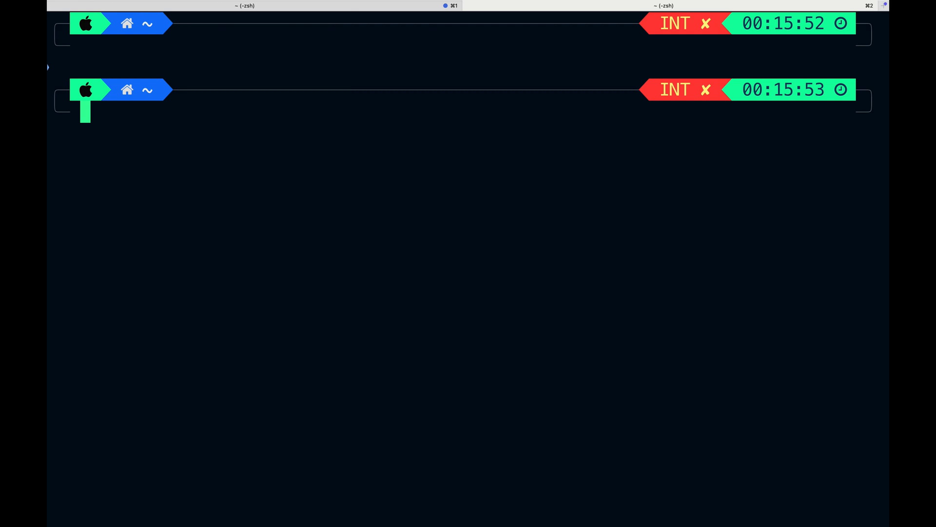
type("tar --help")
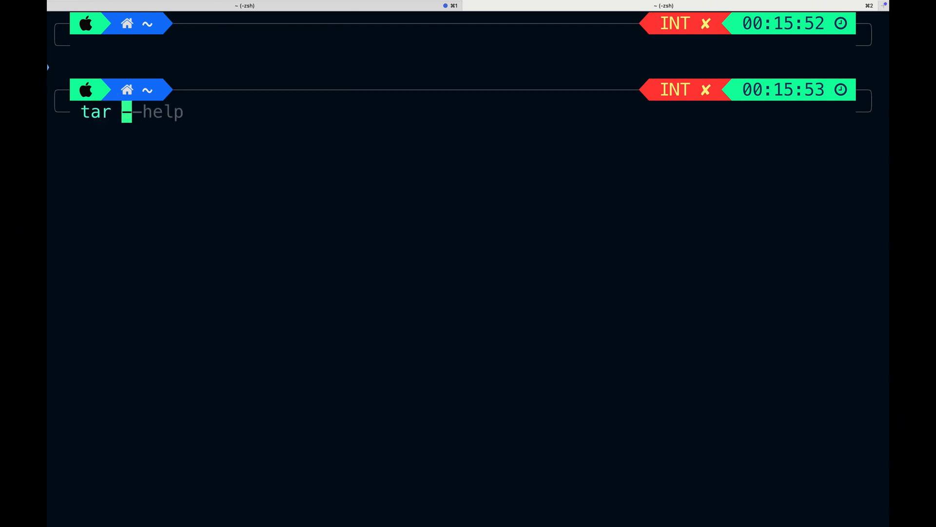
key("Return")
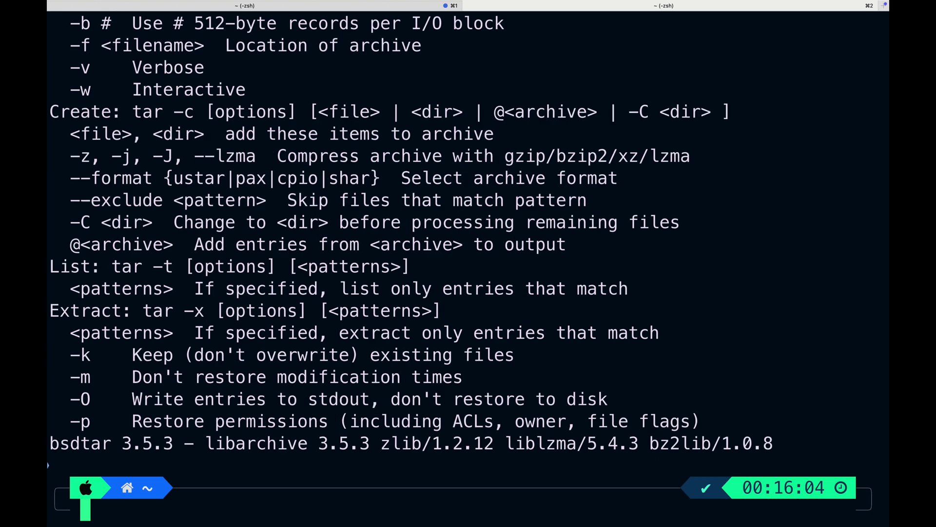
mouse_move(421, 344)
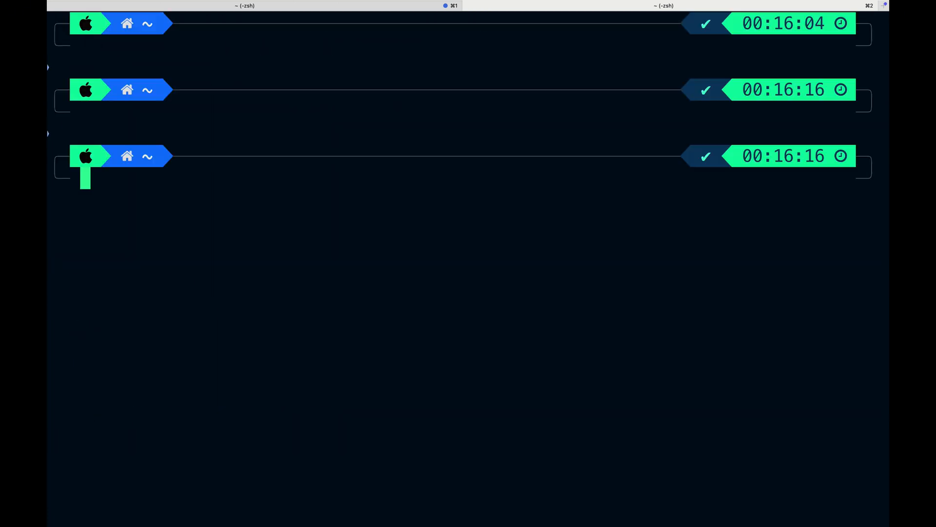
Run man tar, scroll its description, jump back to the top with g, then search /extract.
type("man tar")
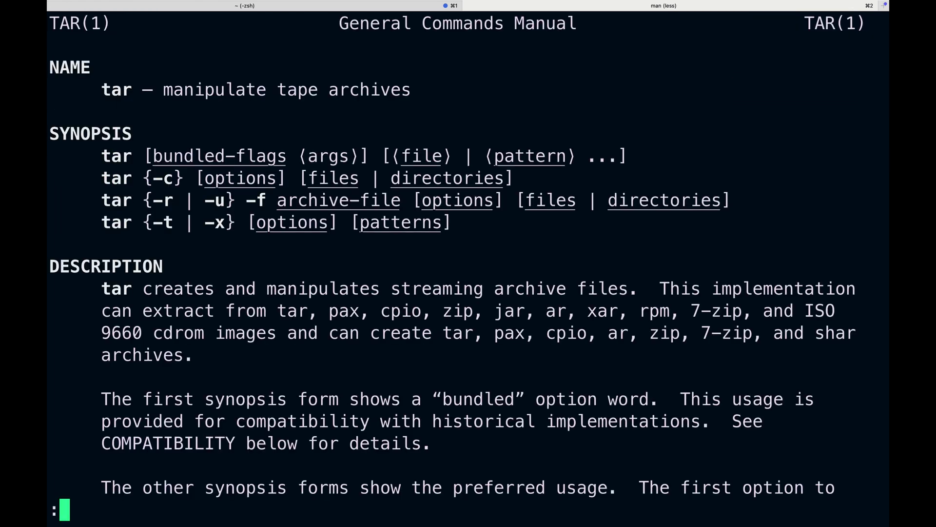
mouse_move(448, 343)
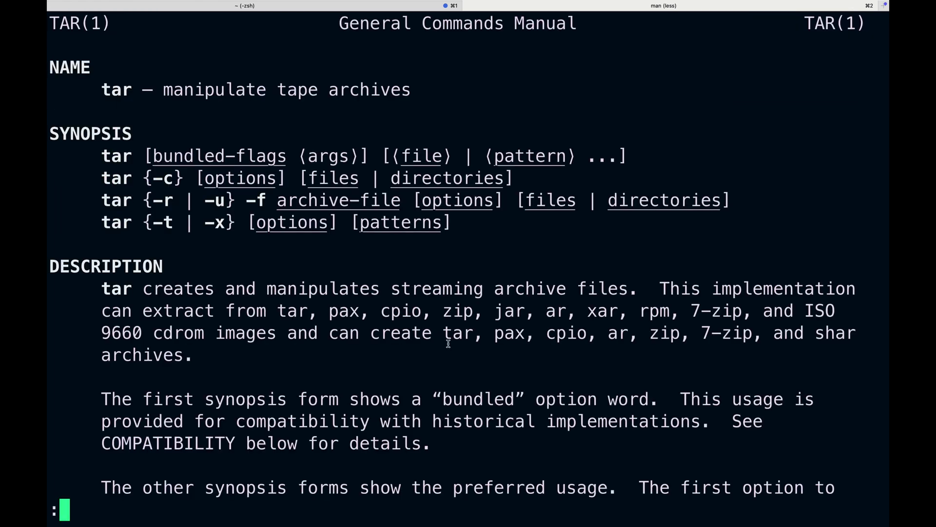
scroll("down", 3)
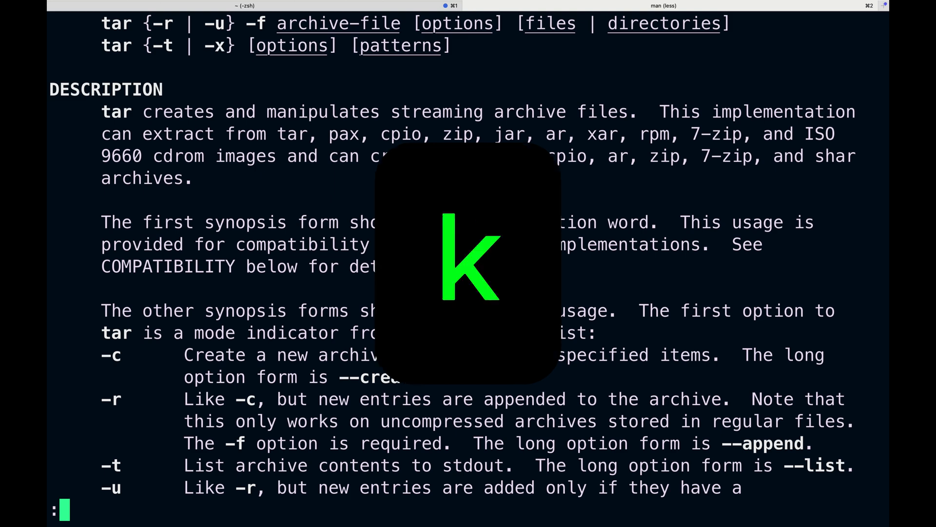
scroll("down", 3)
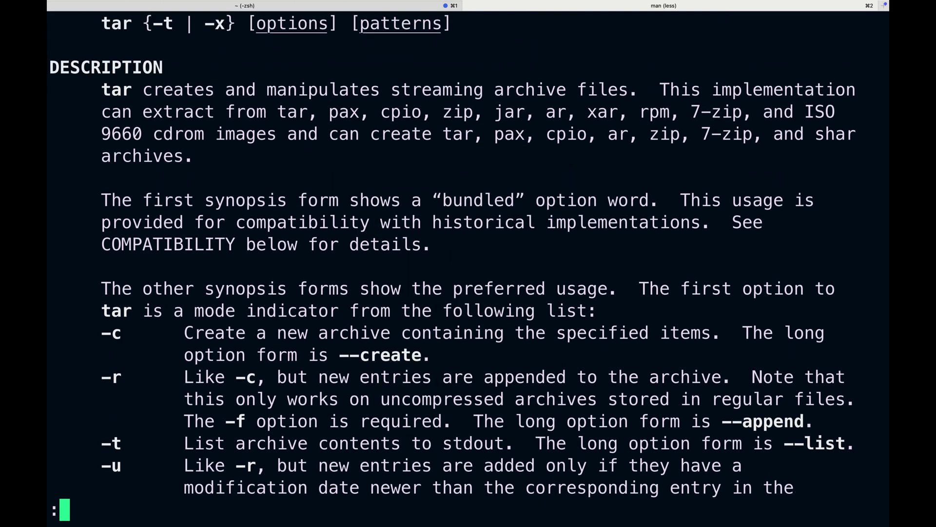
key("g")
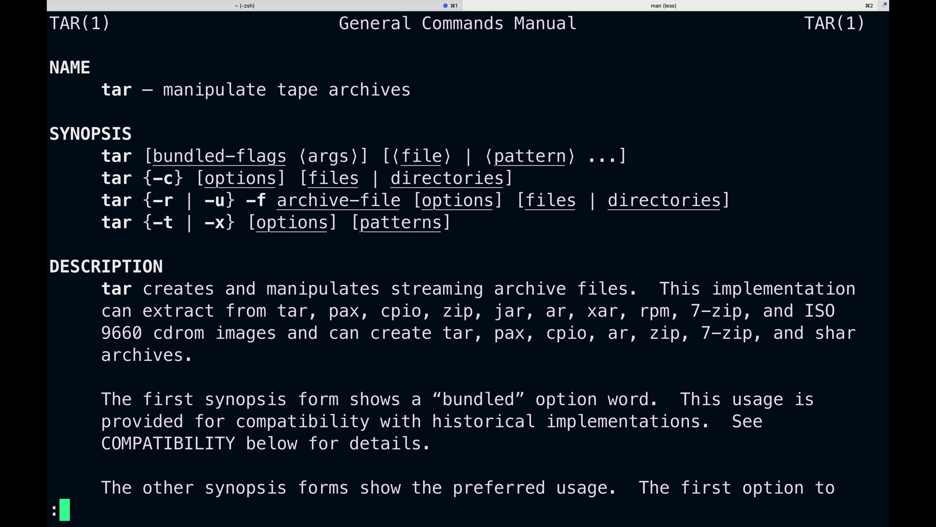
type("/extract")
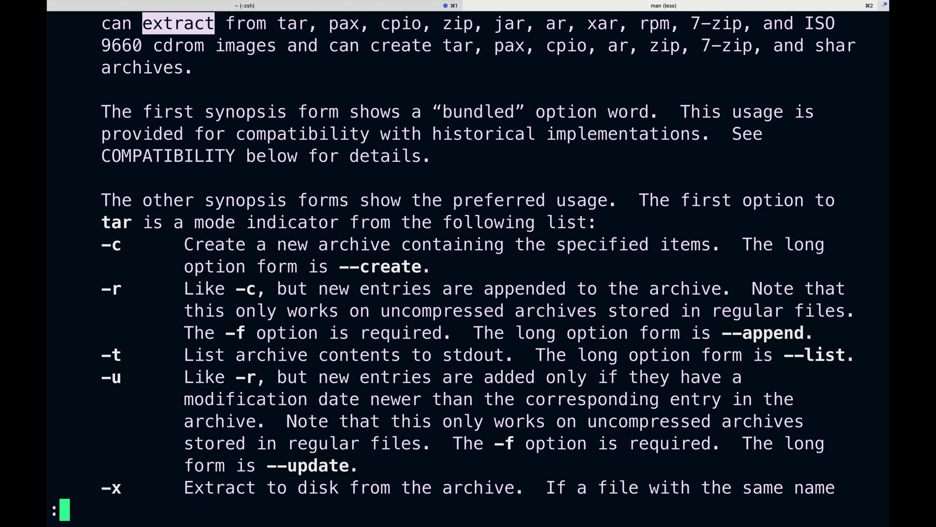
Step through 'extract' matches with n, then page down with Ctrl+f and back up with Ctrl+b.
key("n")
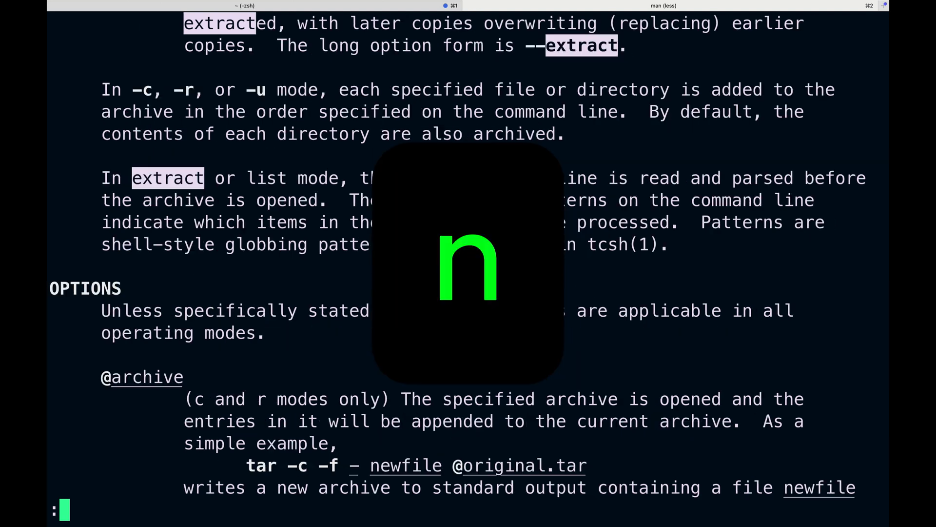
scroll("down", 3)
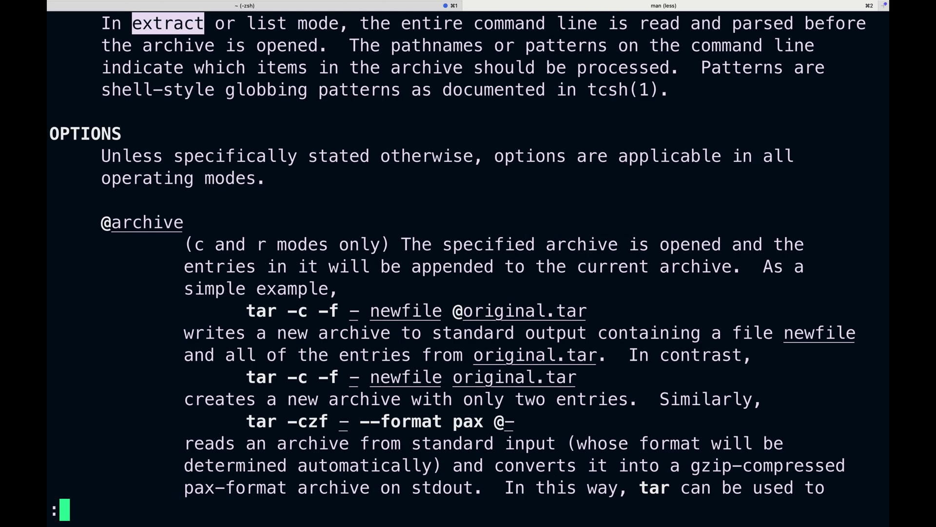
scroll("down", 3)
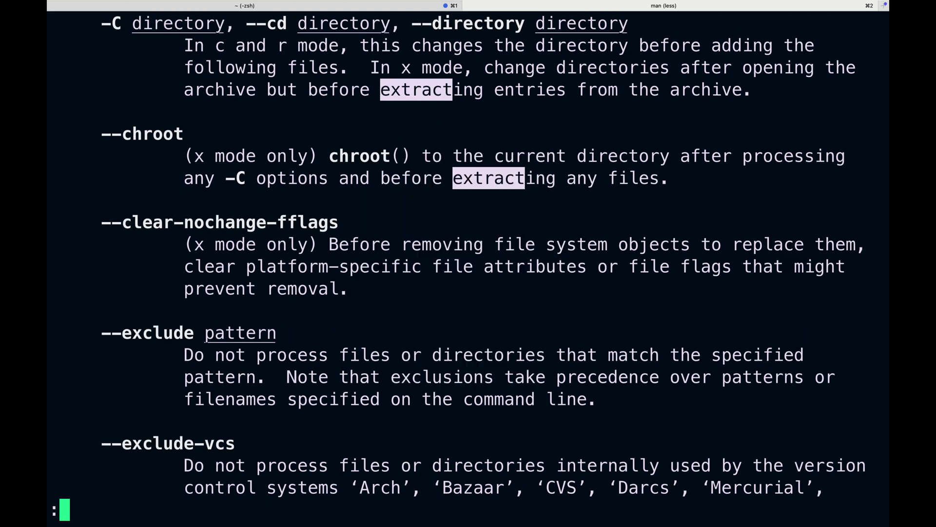
key("ctrl+f")
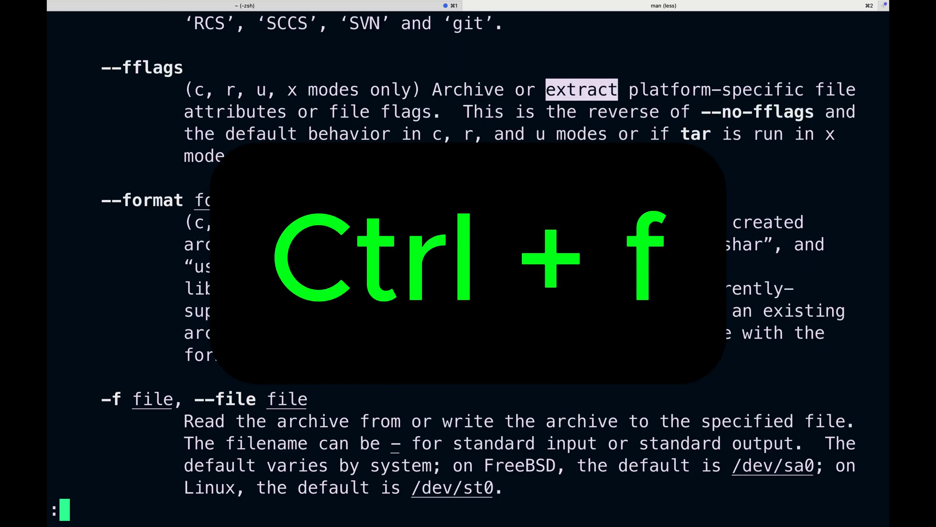
key("ctrl+b")
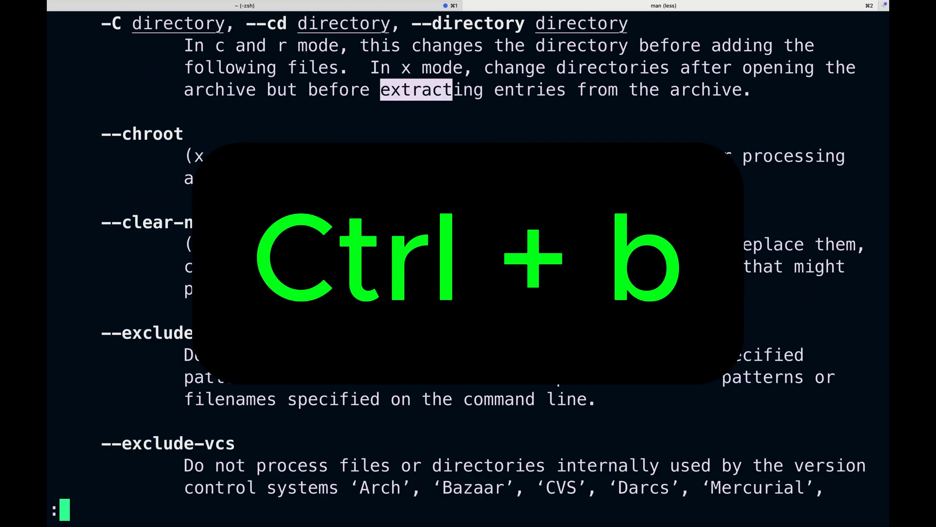
key("ctrl+b")
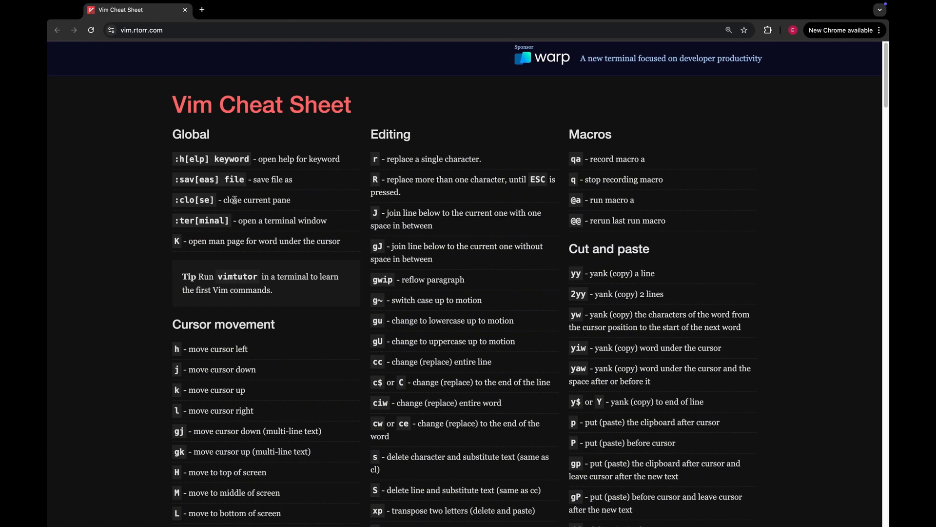
mouse_move(143, 45)
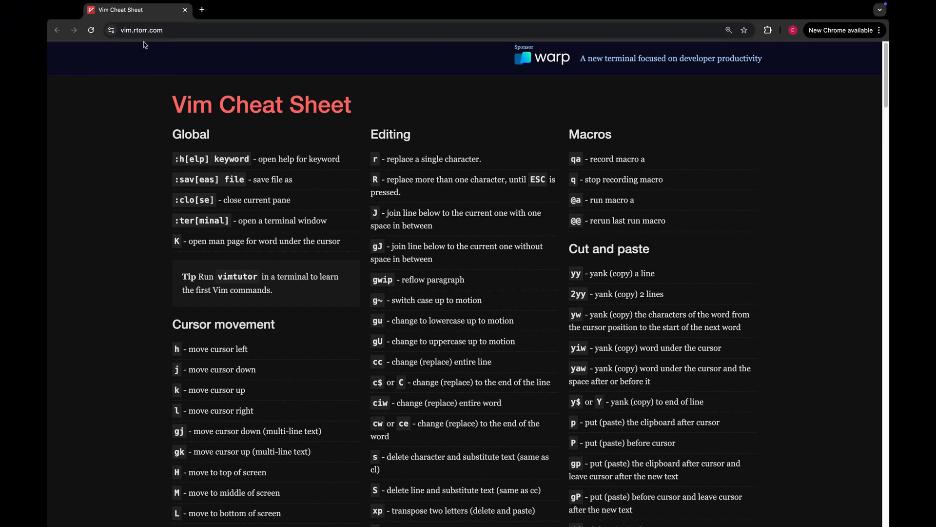
mouse_move(157, 49)
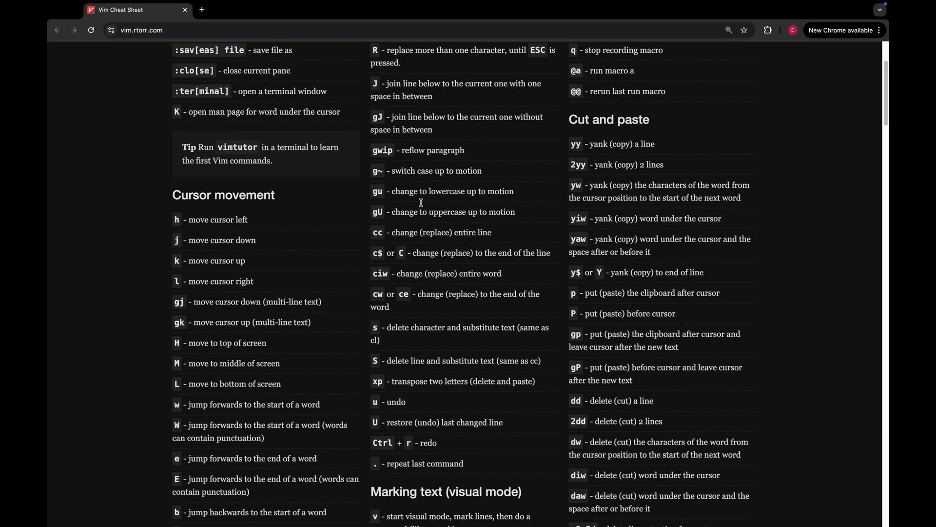
Scroll the Vim cheat sheet down to the Registers and Search and replace sections.
scroll("down", 3)
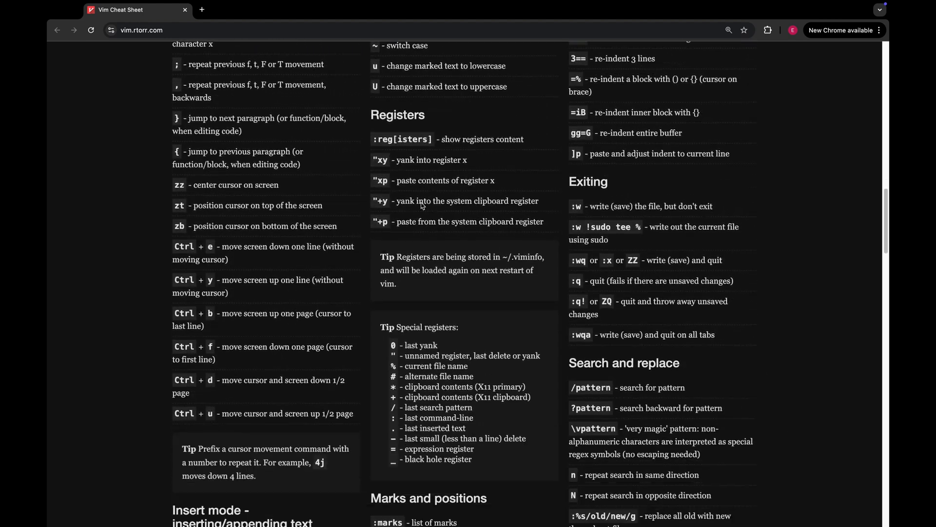